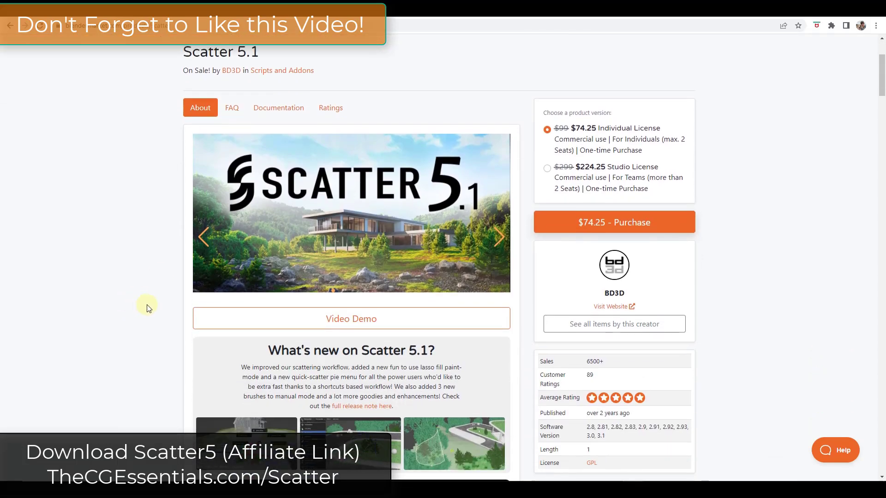
- Scroll down the Scatter 5.1 Blender Market page to its Premium Features descriptions
scroll("down", 3)
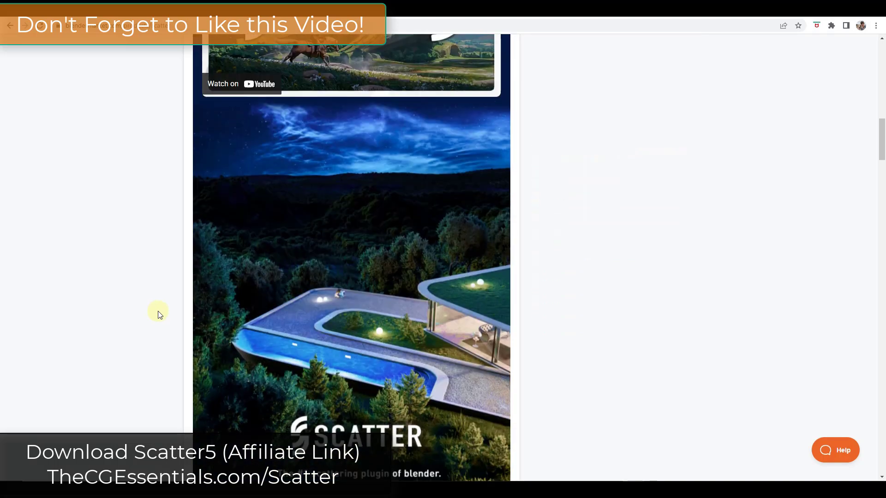
scroll("down", 3)
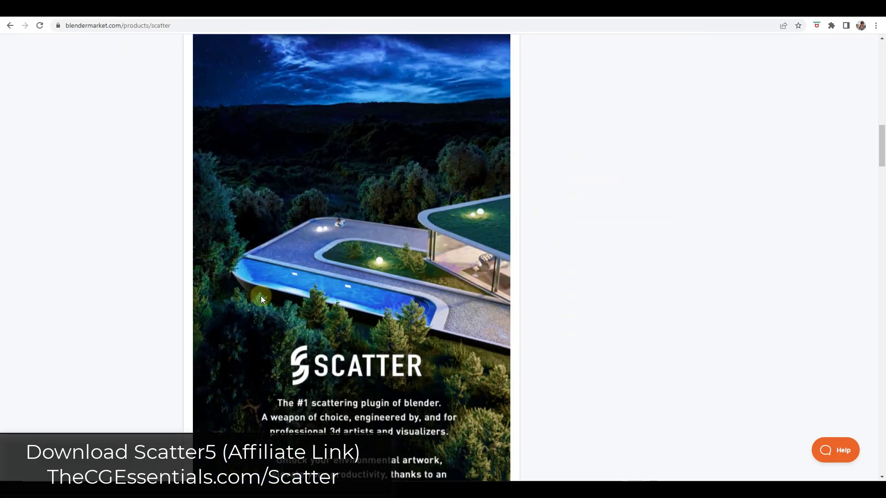
scroll("down", 3)
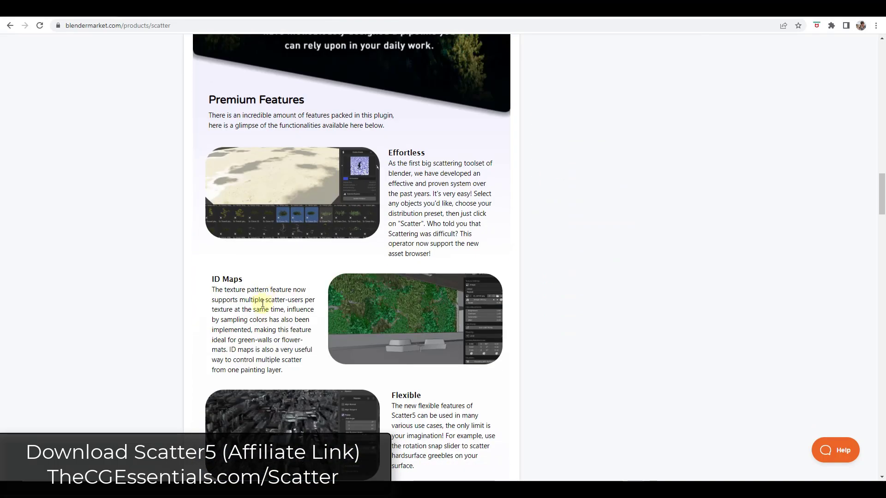
scroll("down", 3)
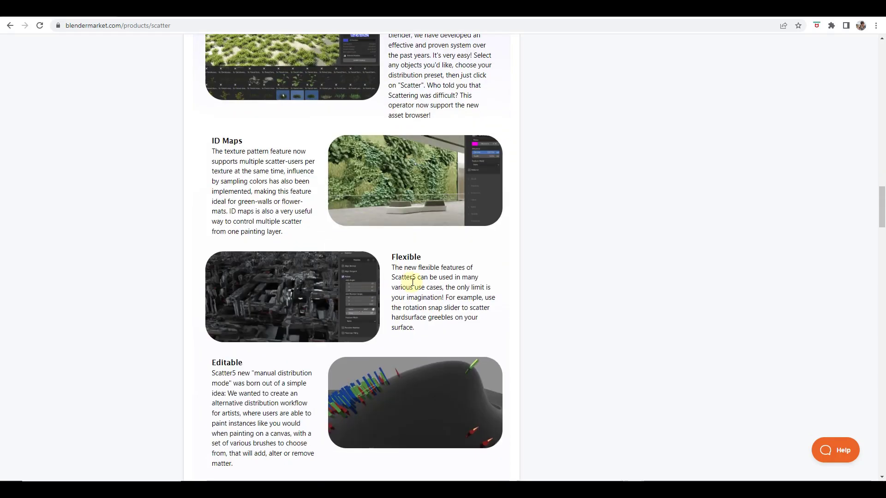
scroll("down", 3)
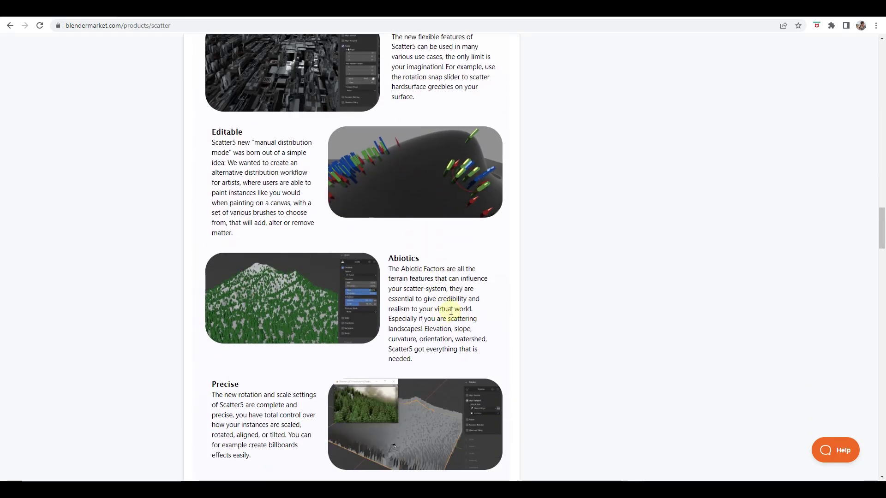
scroll("down", 3)
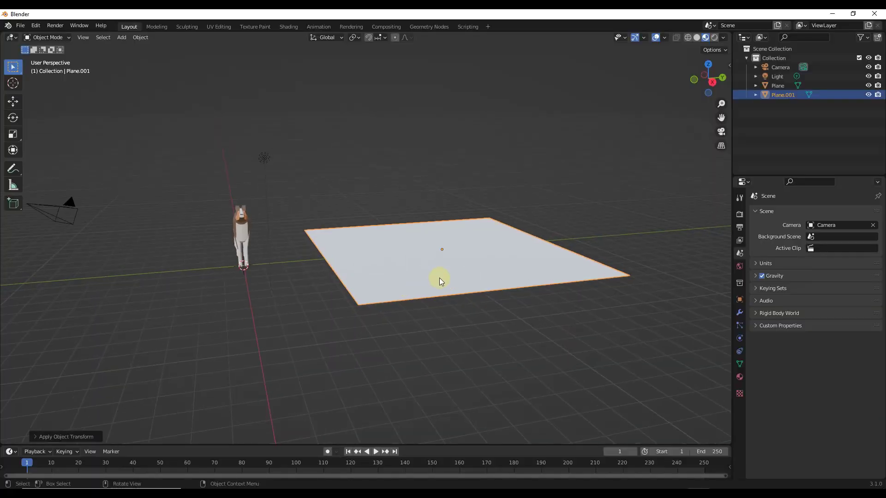
mouse_move(563, 250)
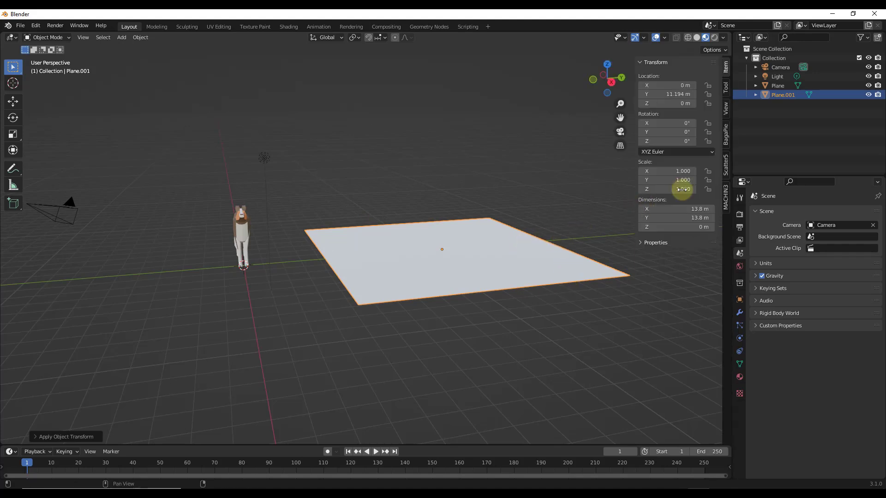
- In the Scatter5 sidebar, set Plane.001 as the emitter and reveal the biome scattering options
left_click(726, 166)
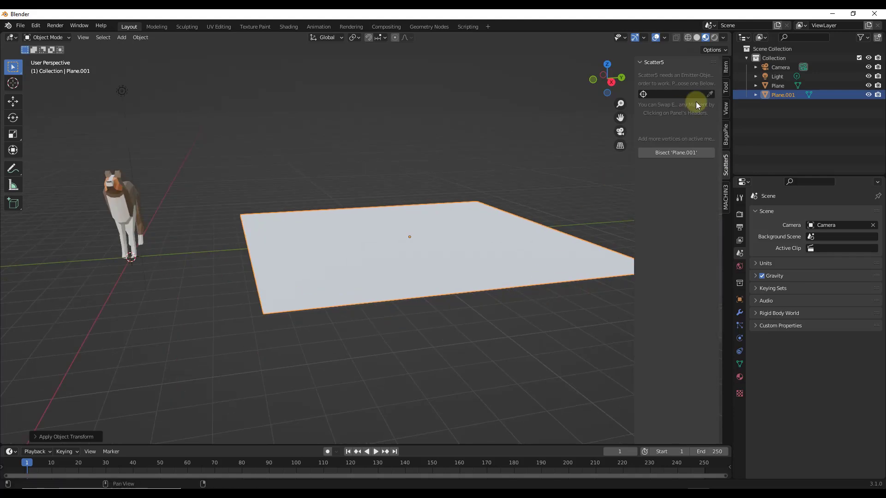
left_click(710, 94)
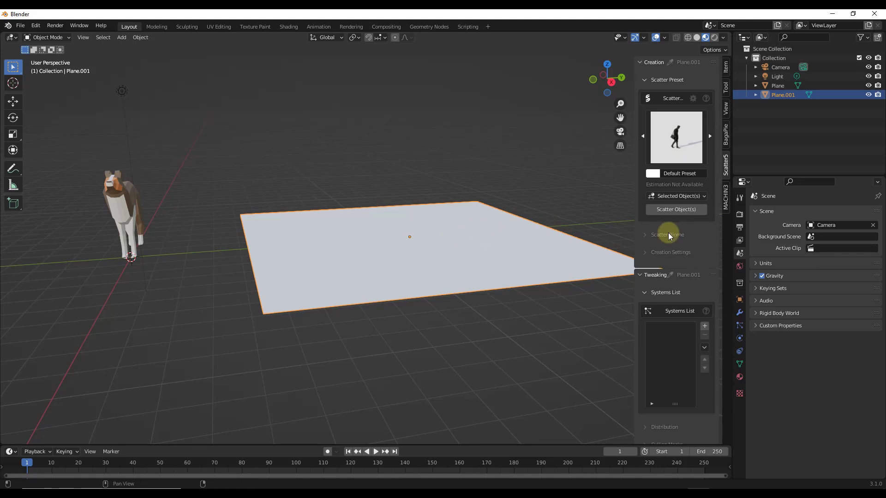
left_click(667, 235)
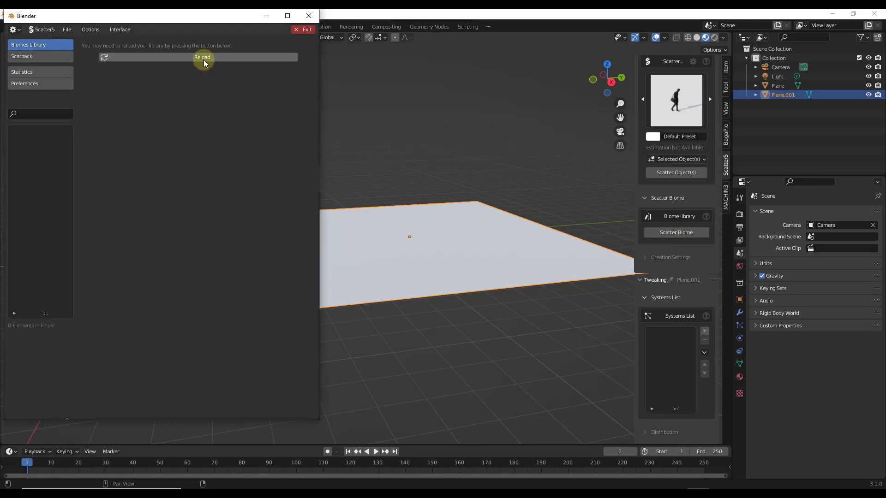
- Reload the biome library, choose the Bushes category and add the Bushes 06 biome
left_click(202, 57)
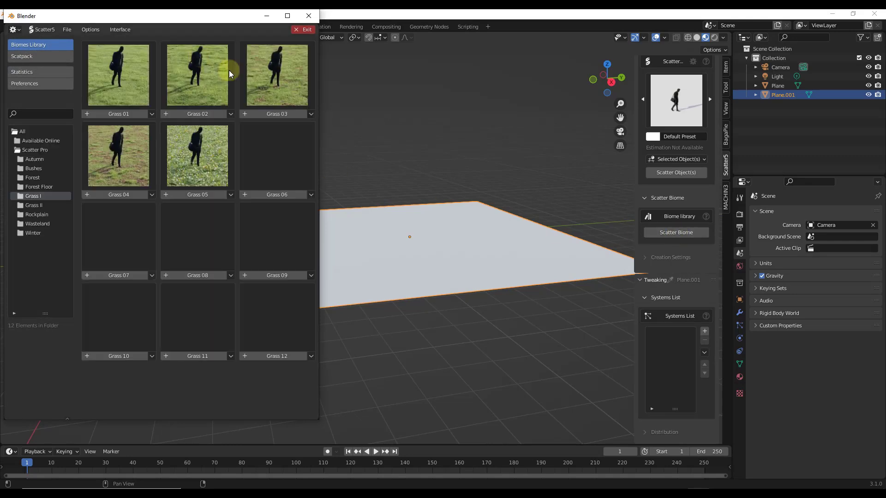
left_click(33, 169)
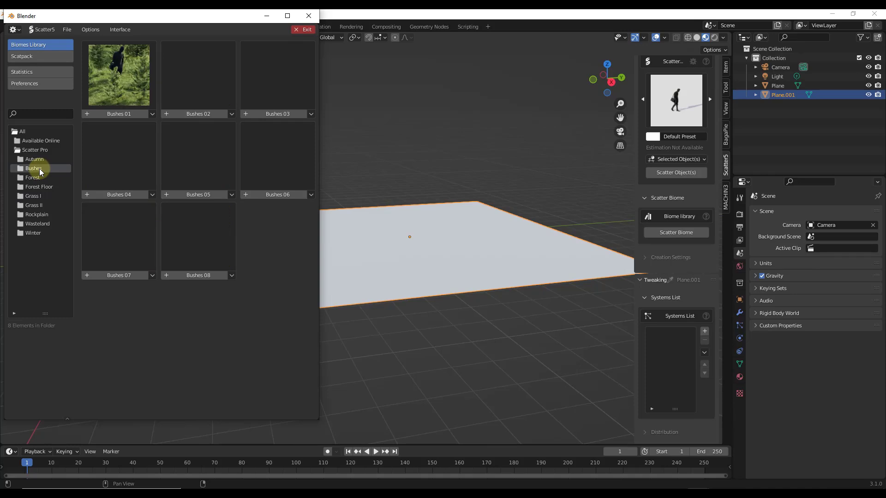
left_click(32, 168)
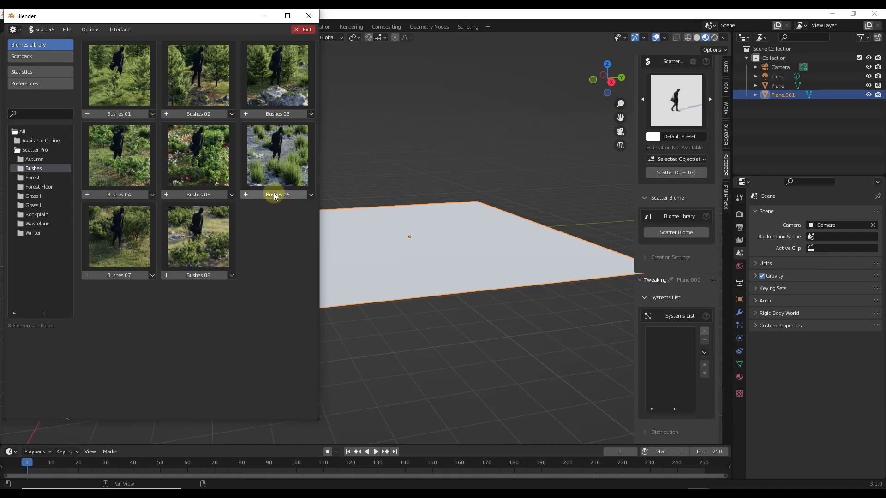
mouse_move(276, 194)
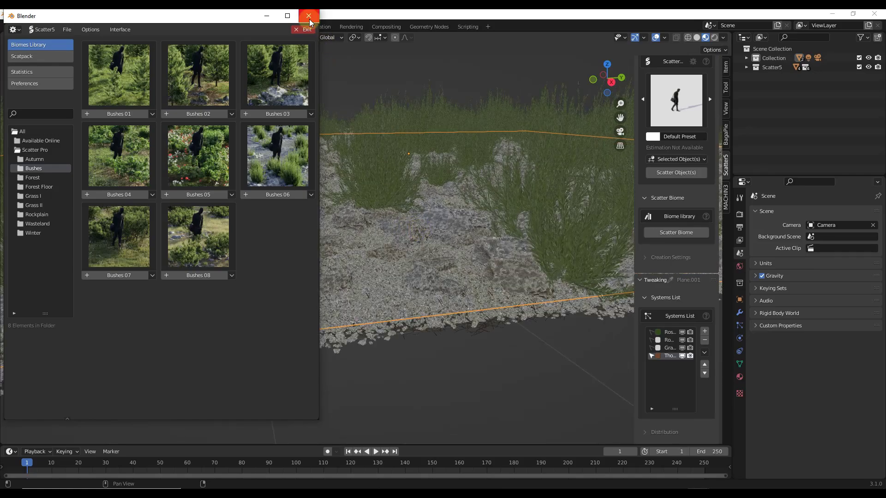
- Close the biome library, add a Sun light at strength 10, and orbit around the bush patch
left_click(305, 30)
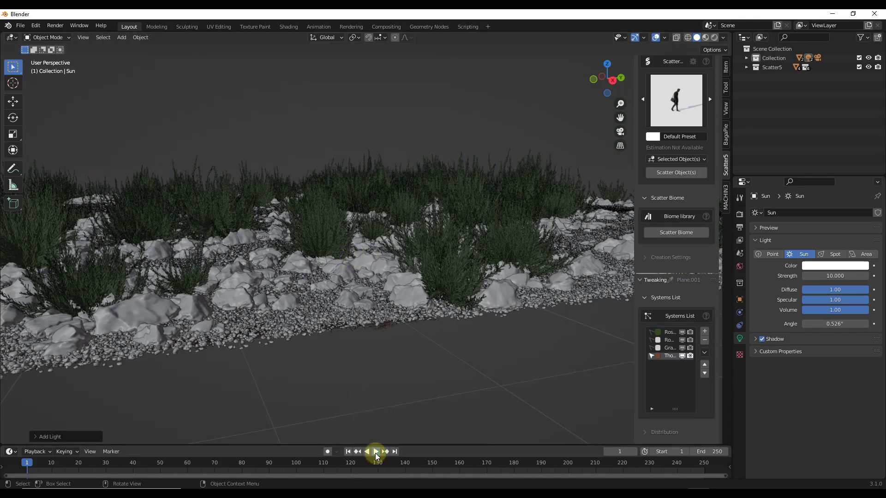
left_click(375, 451)
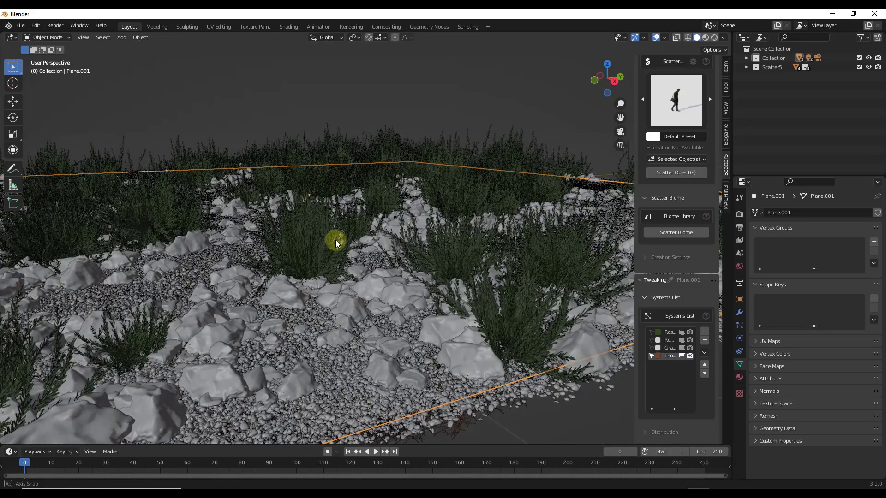
left_click_drag(336, 243, 293, 196)
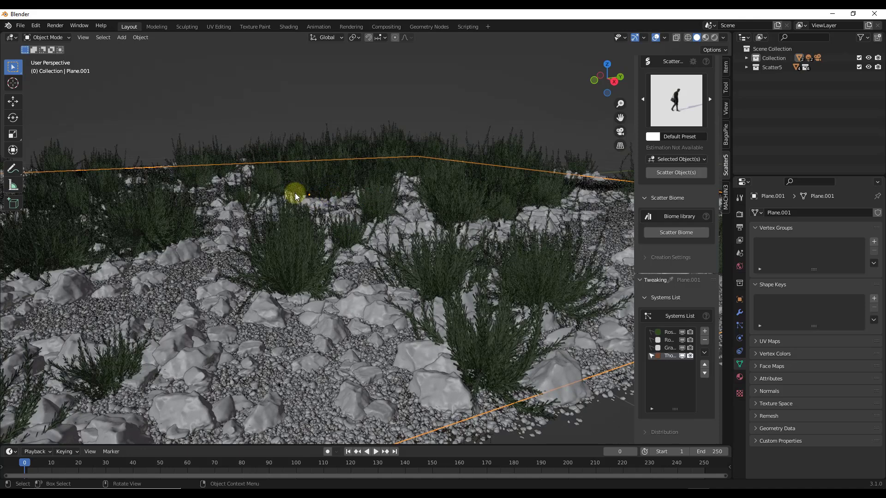
mouse_move(281, 271)
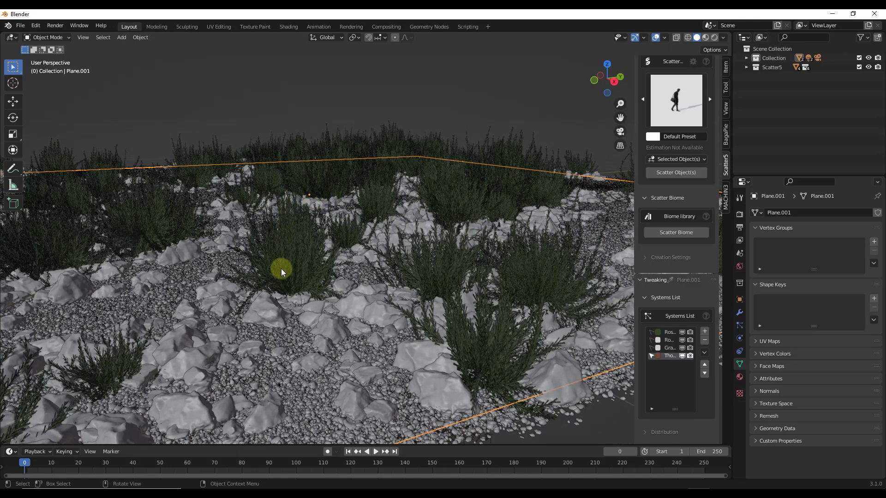
mouse_move(615, 246)
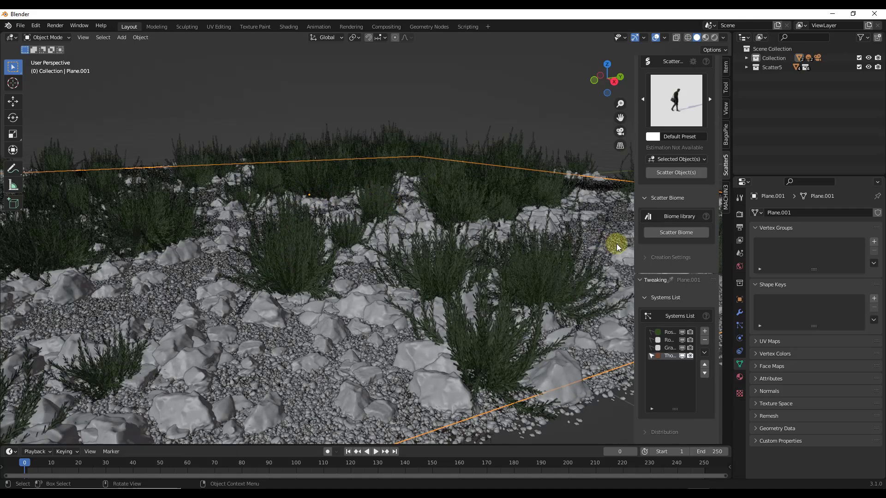
left_click_drag(637, 257, 561, 257)
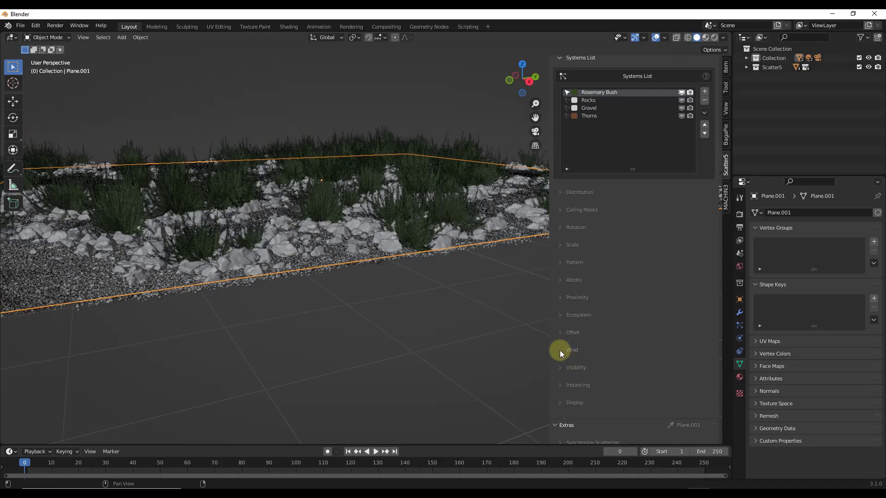
- Enable Wind Waves on the Rosemary Bush system and play the animation to preview it
left_click(571, 349)
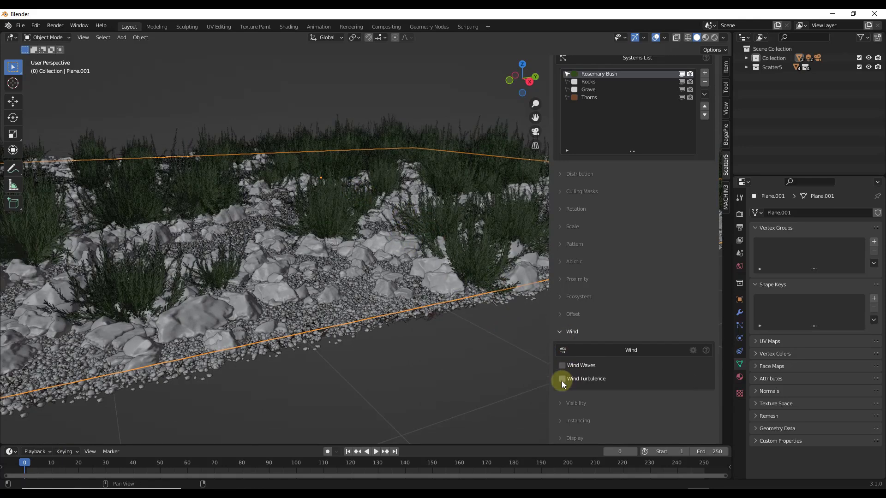
left_click(561, 379)
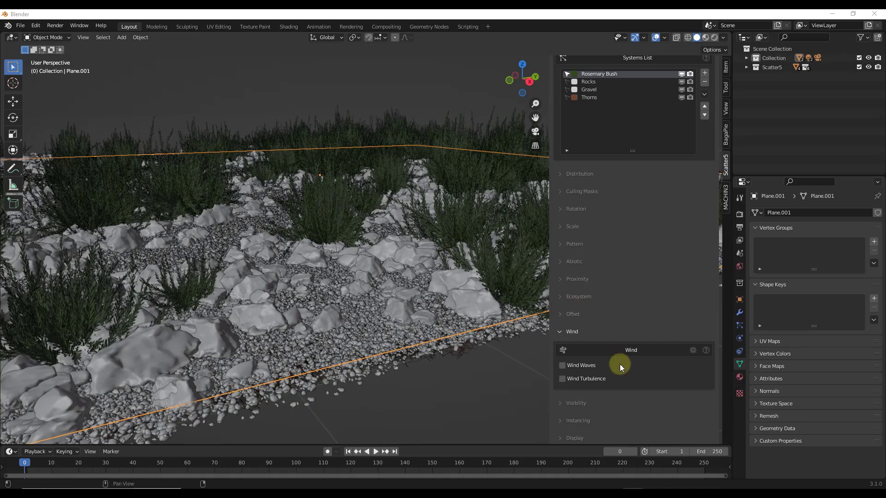
left_click(562, 364)
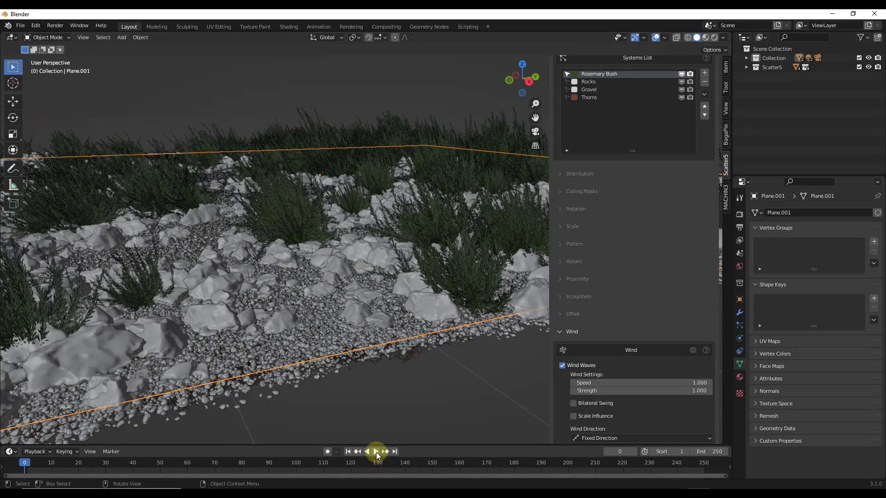
left_click(375, 450)
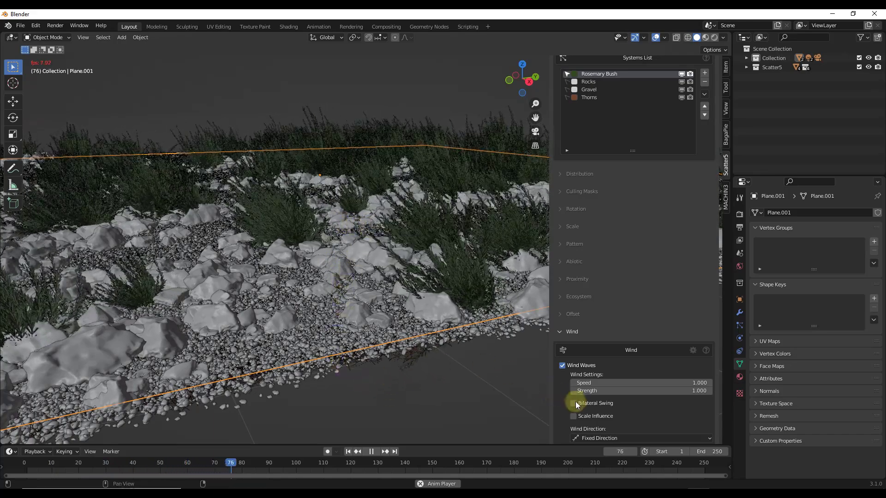
- Turn on Bilateral Swing so the bushes sway both ways, with speed and strength 0.25
left_click(573, 403)
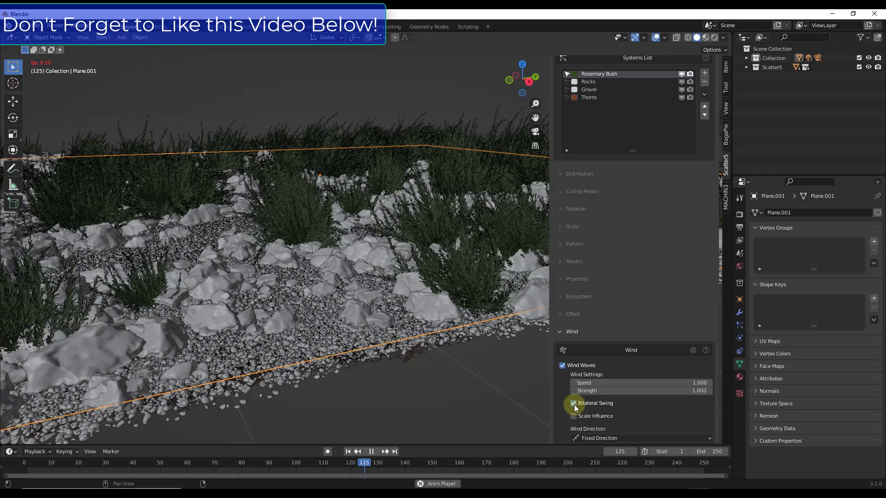
left_click(573, 403)
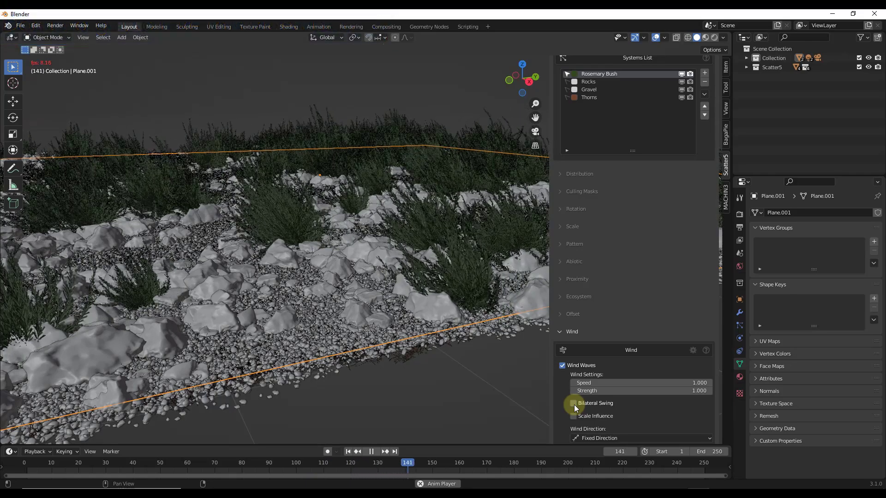
left_click(573, 403)
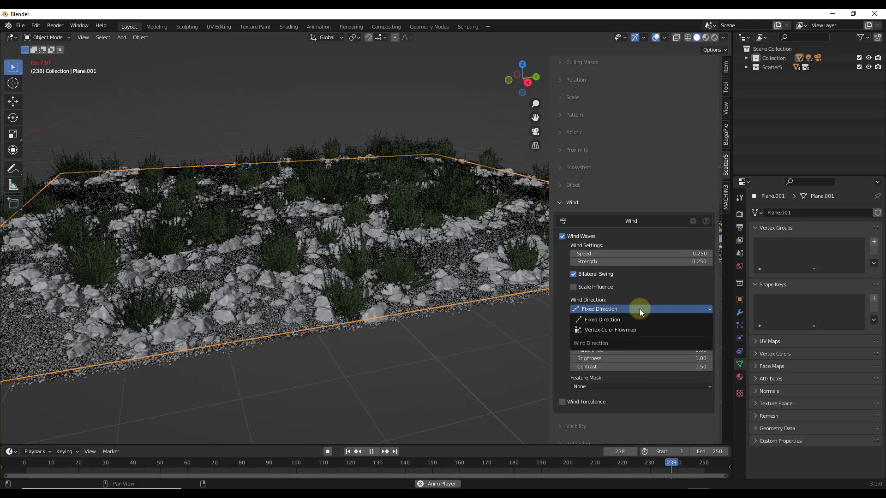
mouse_move(628, 333)
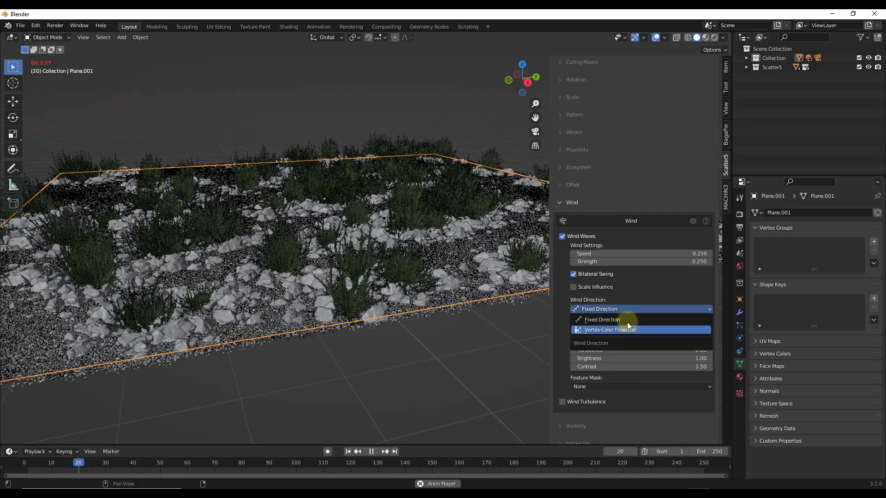
left_click(602, 319)
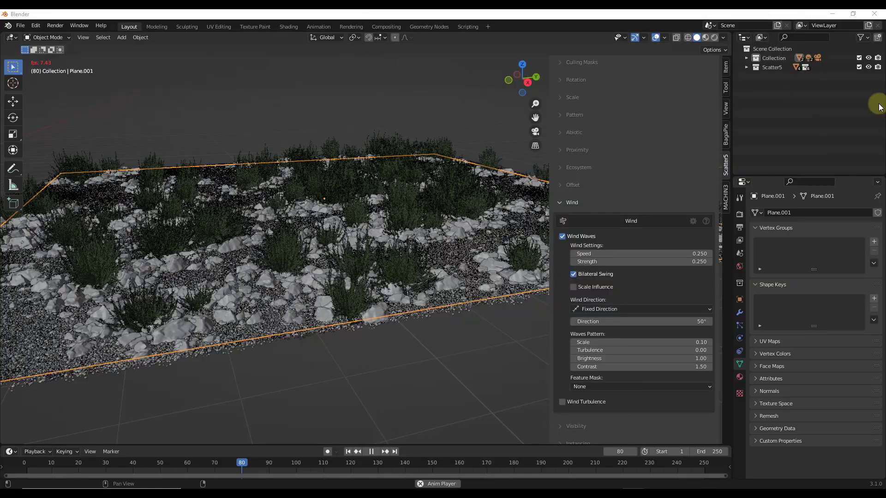
left_click(641, 309)
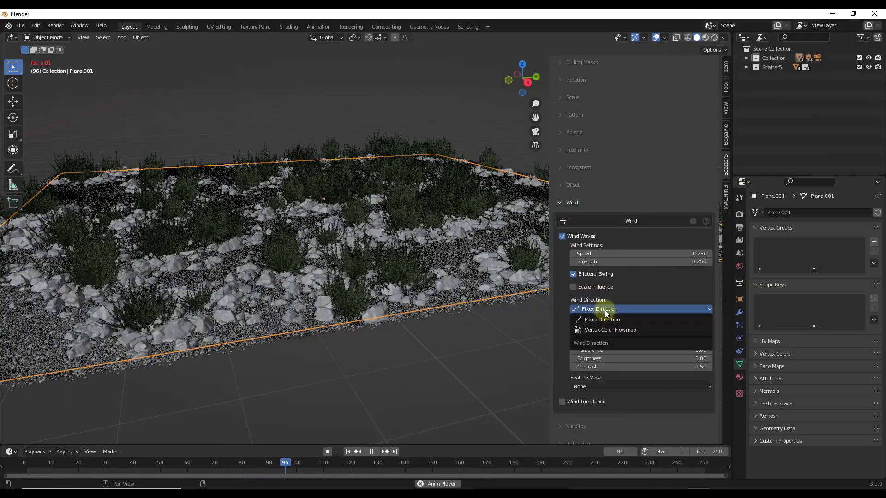
left_click(602, 319)
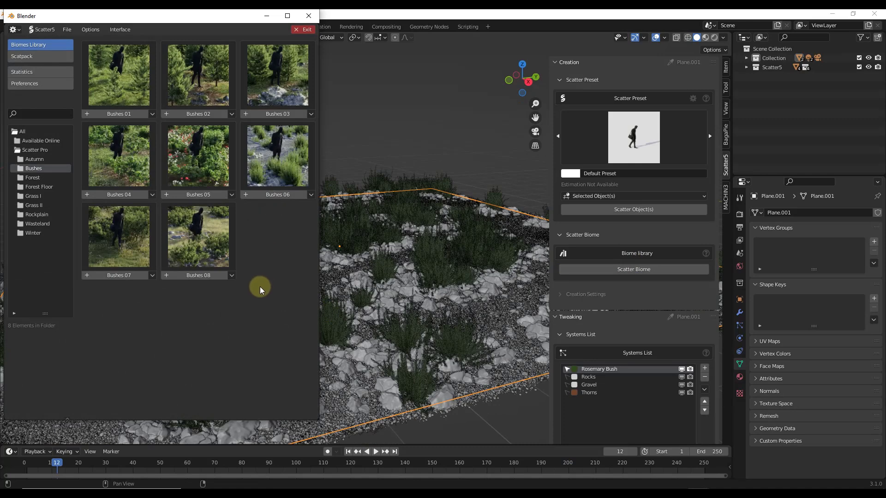
mouse_move(155, 237)
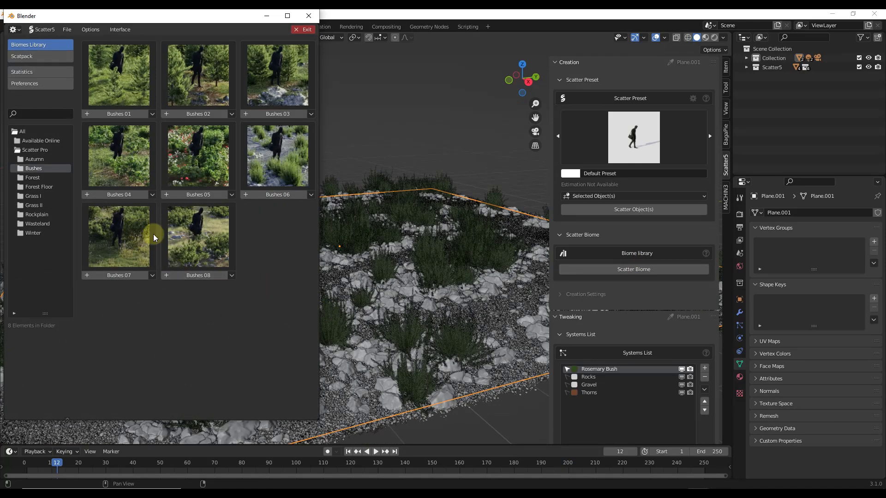
mouse_move(136, 239)
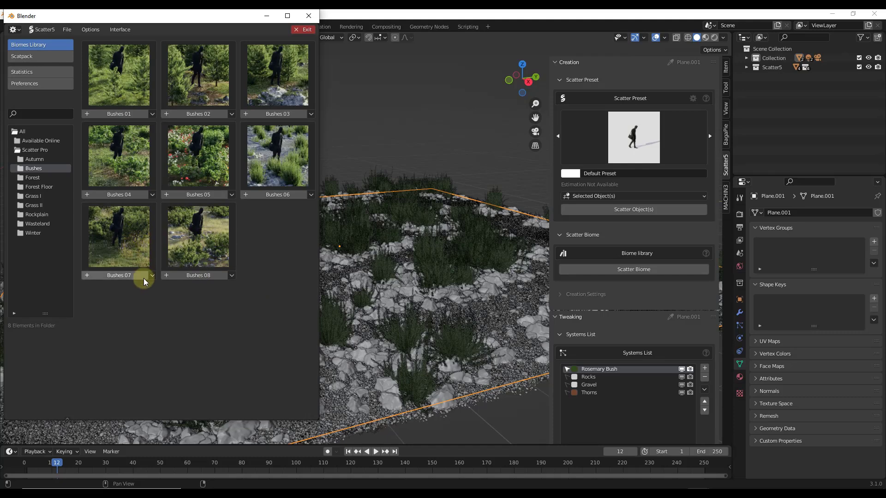
- Open the Bushes 07 biome dropdown to reach Scatter Single Layer > Bushes Coniferous
left_click(151, 275)
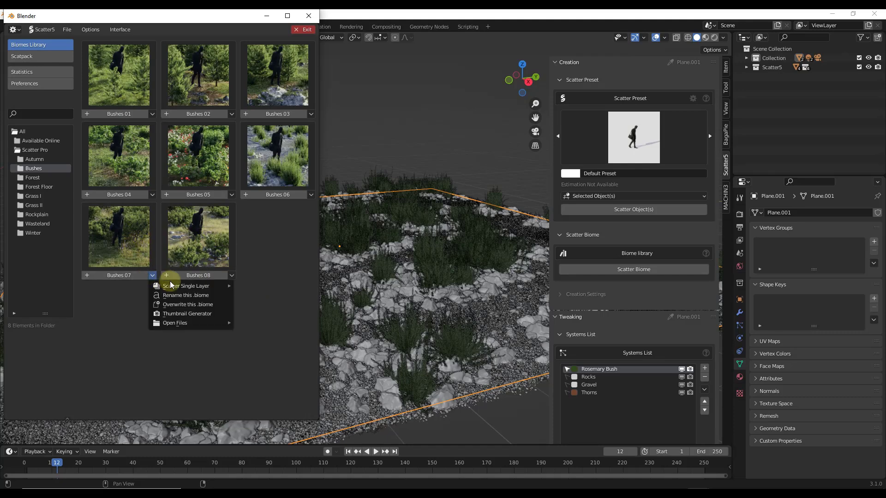
mouse_move(185, 286)
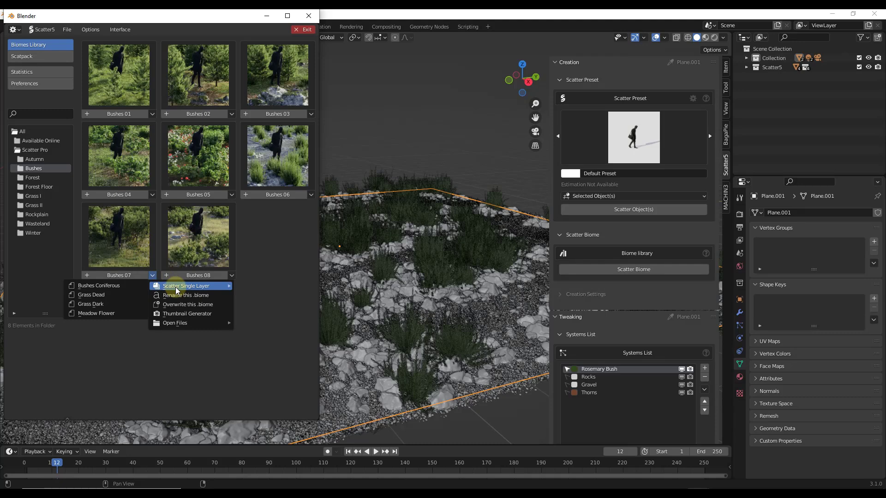
mouse_move(99, 285)
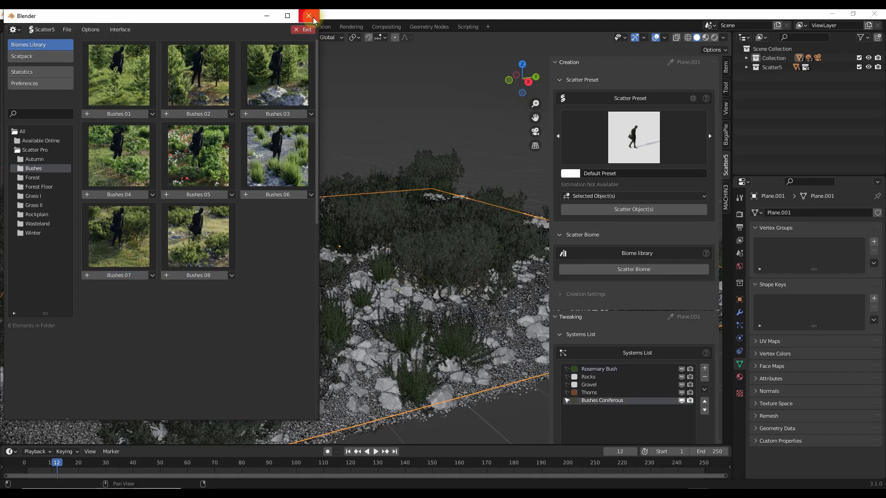
- Close the library, orbit across the plane, play the animation, then rewind to the first frame
left_click(303, 30)
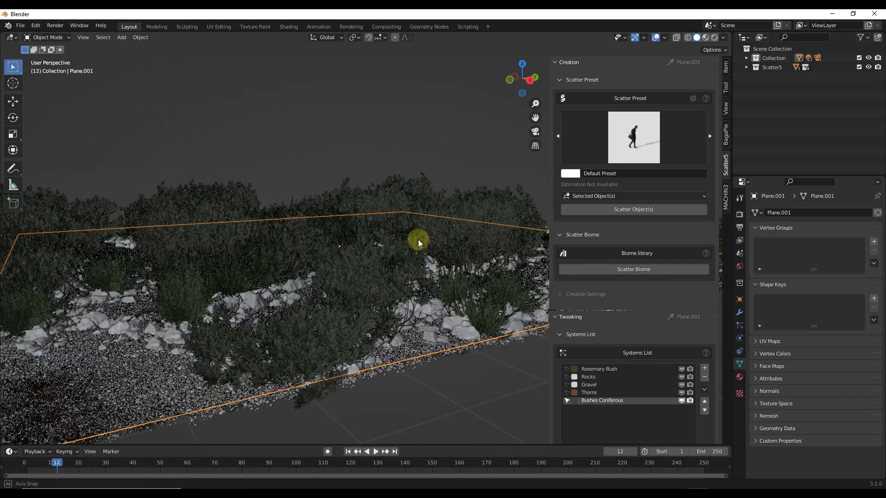
left_click_drag(418, 243, 421, 264)
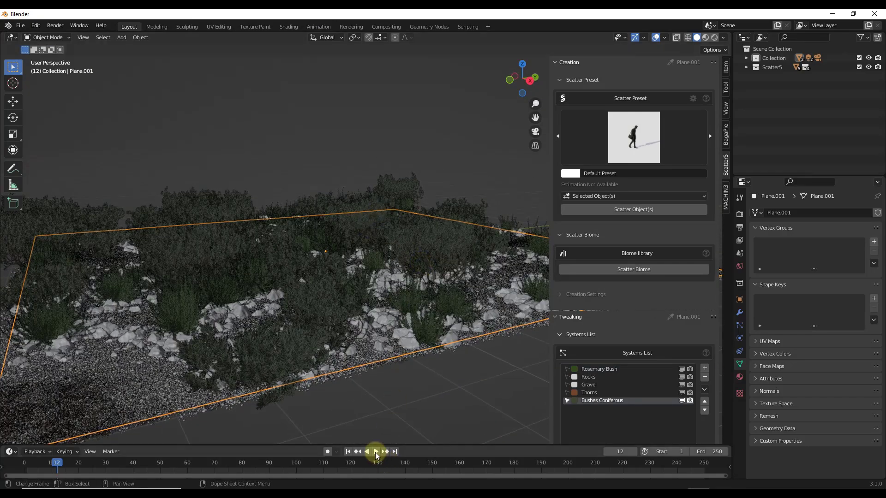
left_click(375, 451)
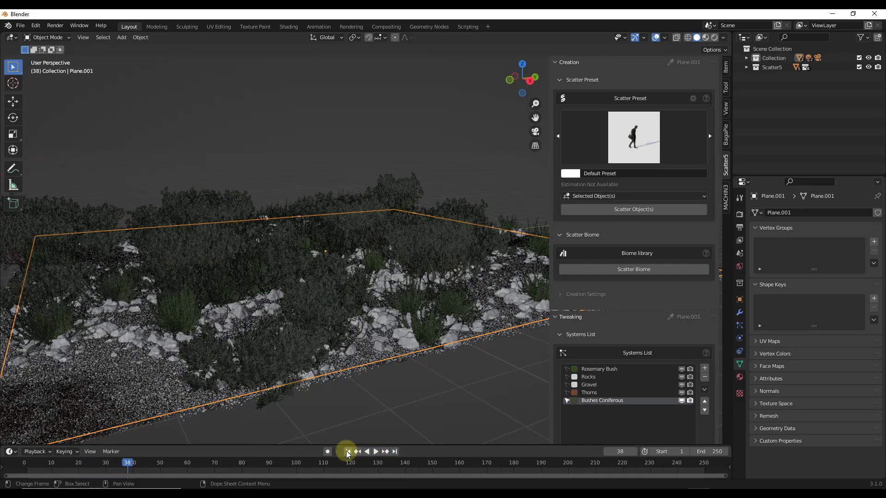
left_click(347, 451)
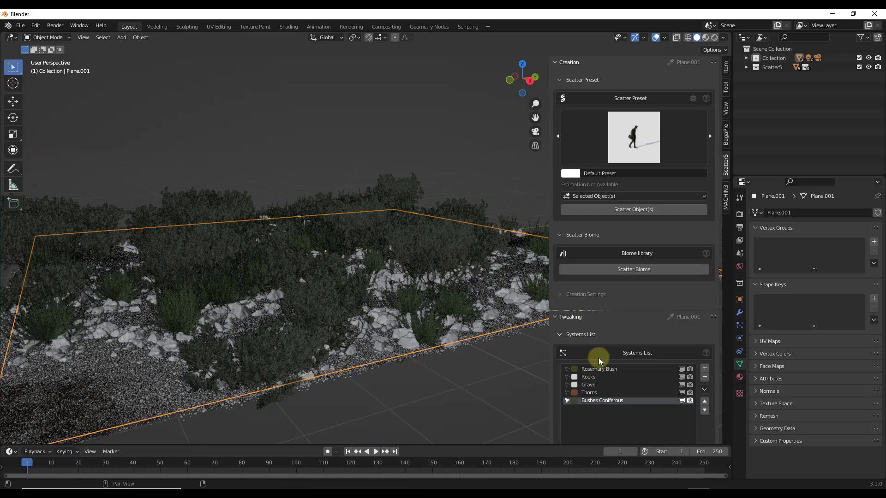
mouse_move(698, 286)
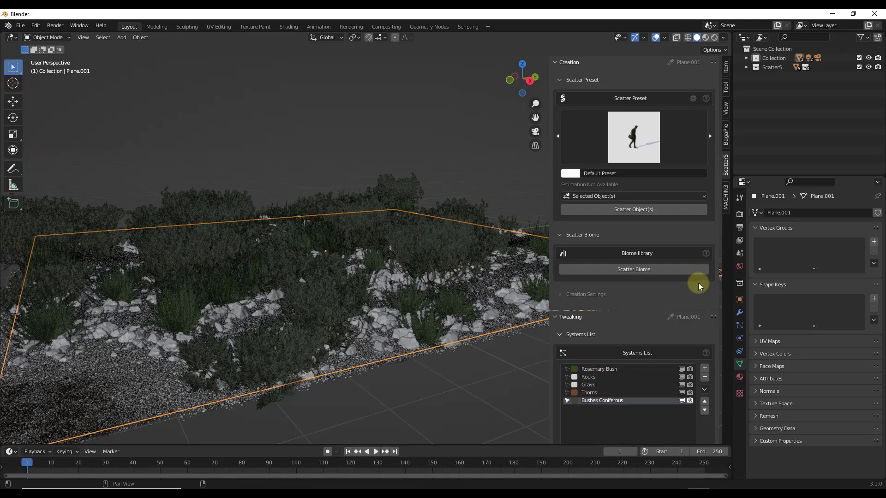
- Enable Wind Waves with Bilateral Swing on Bushes Coniferous at 0.5 speed and strength, then play
scroll("down", 3)
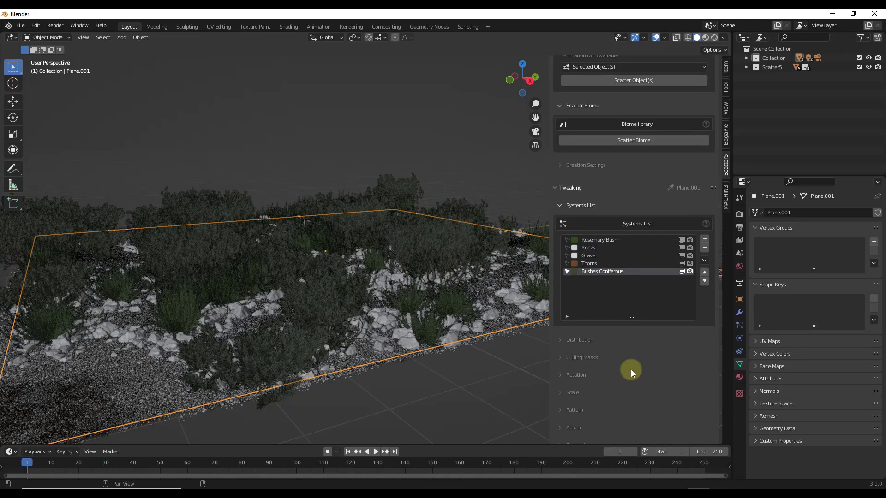
scroll("down", 3)
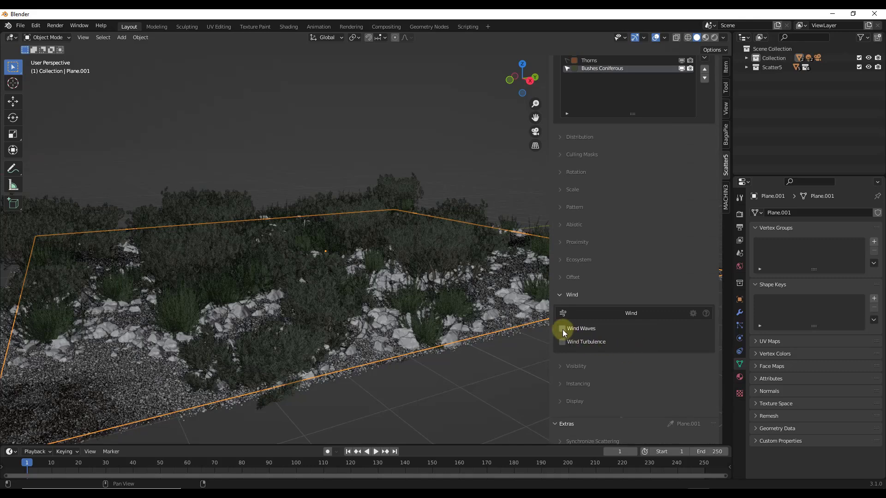
left_click(561, 328)
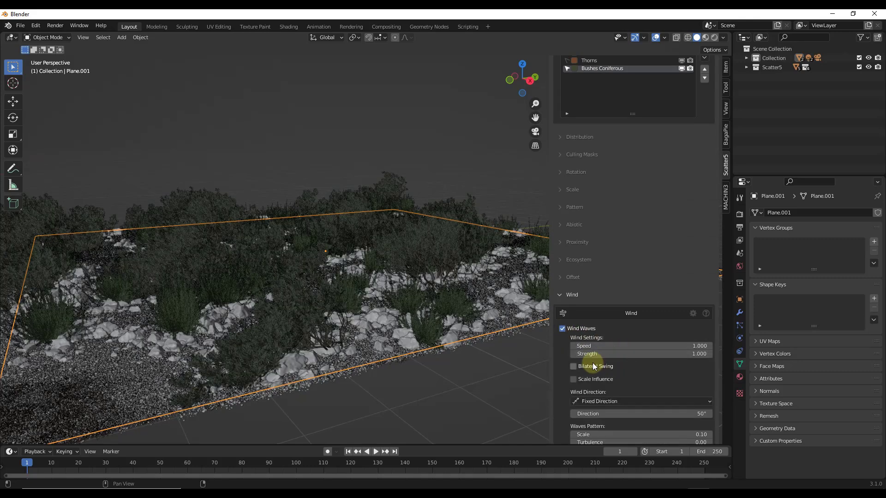
left_click(573, 366)
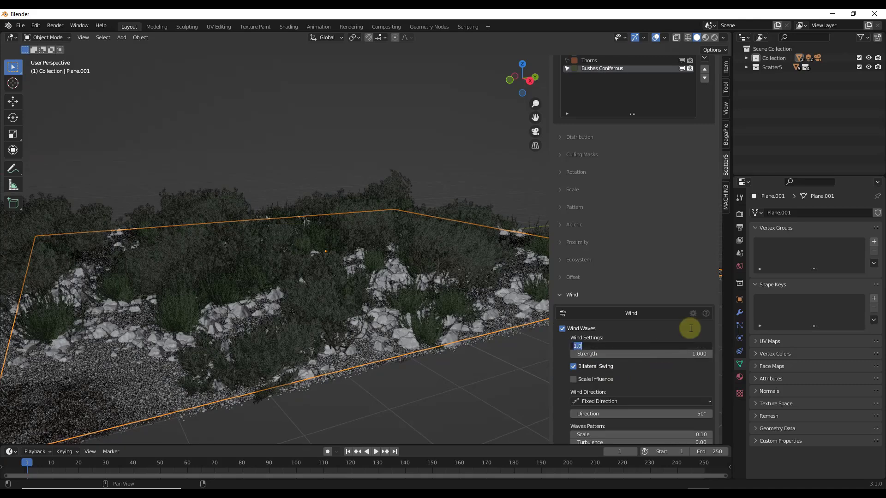
type(".500")
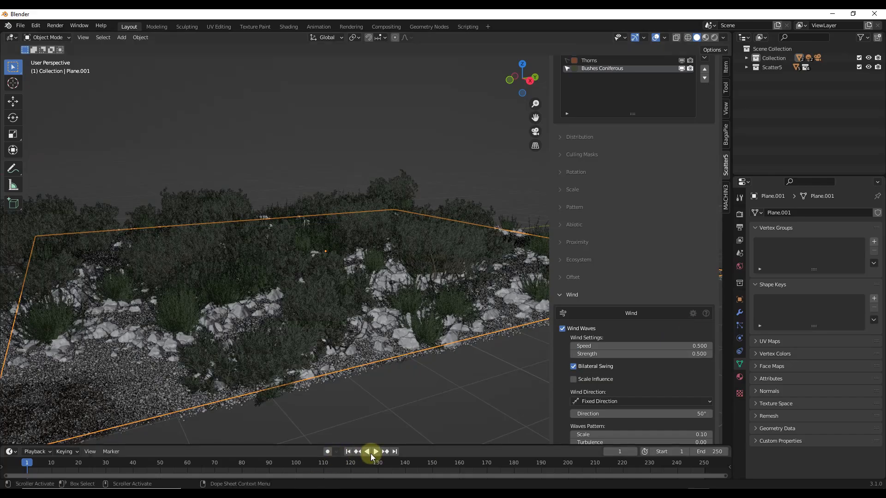
left_click(376, 451)
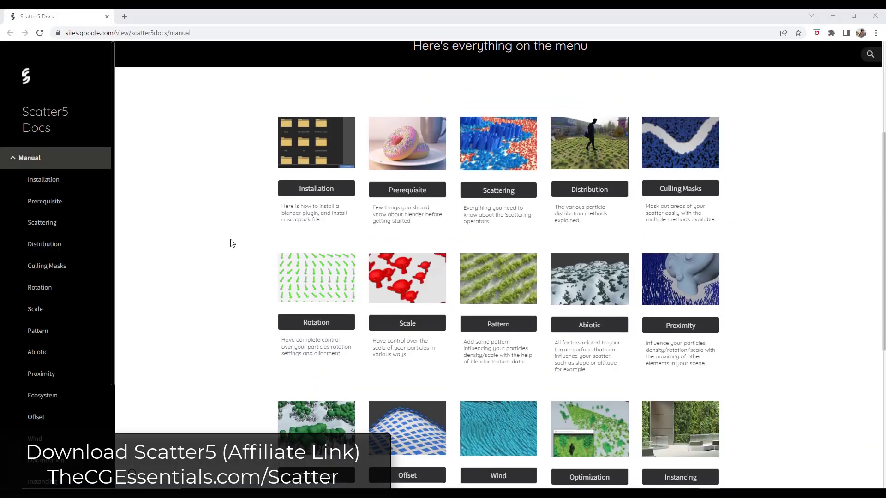
- Scroll the Scatter5 Docs manual down to Procedural Data, Manual Mode and Extra
scroll("down", 3)
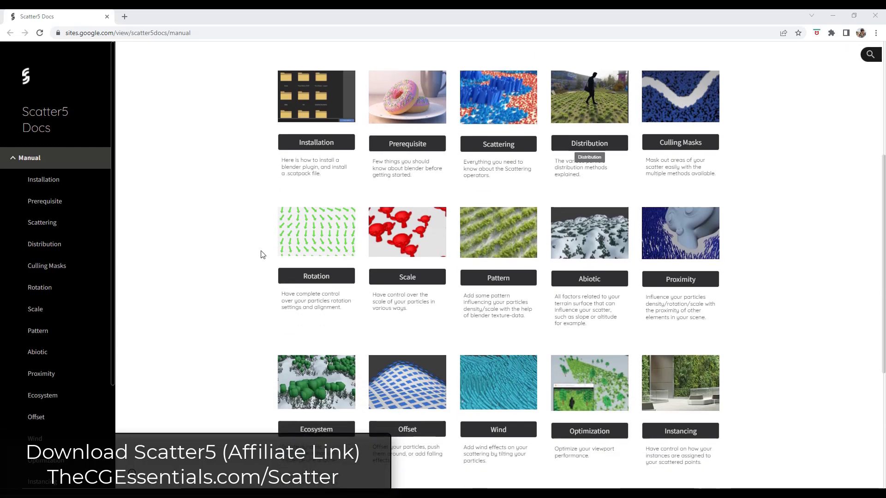
scroll("down", 3)
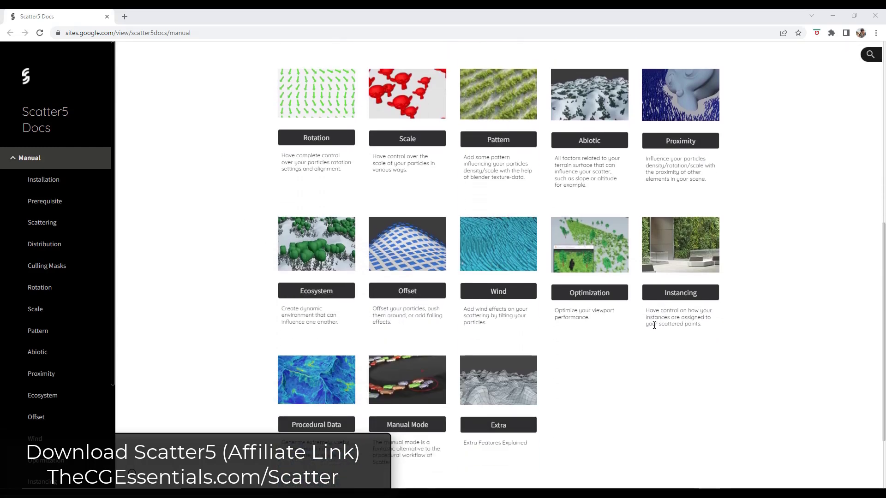
scroll("down", 3)
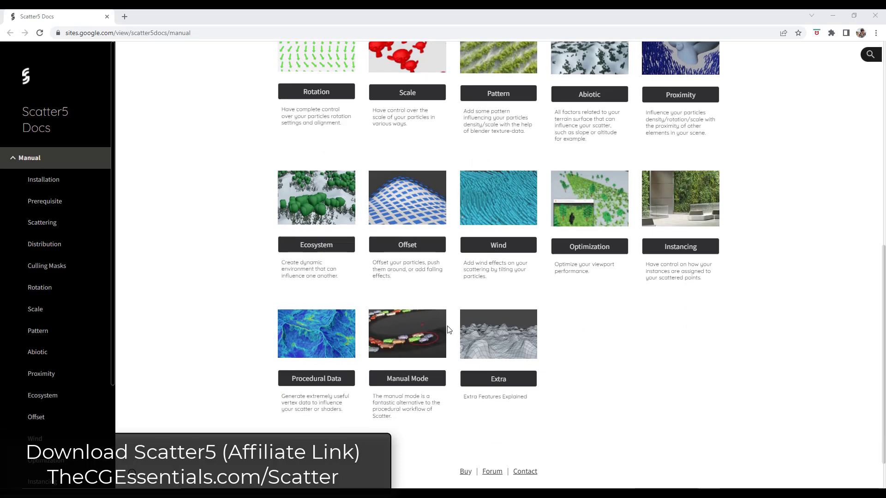
mouse_move(230, 287)
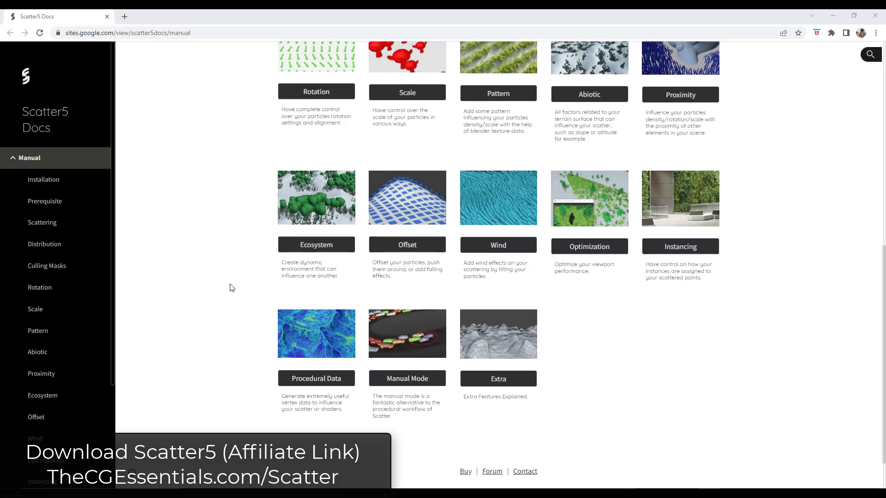